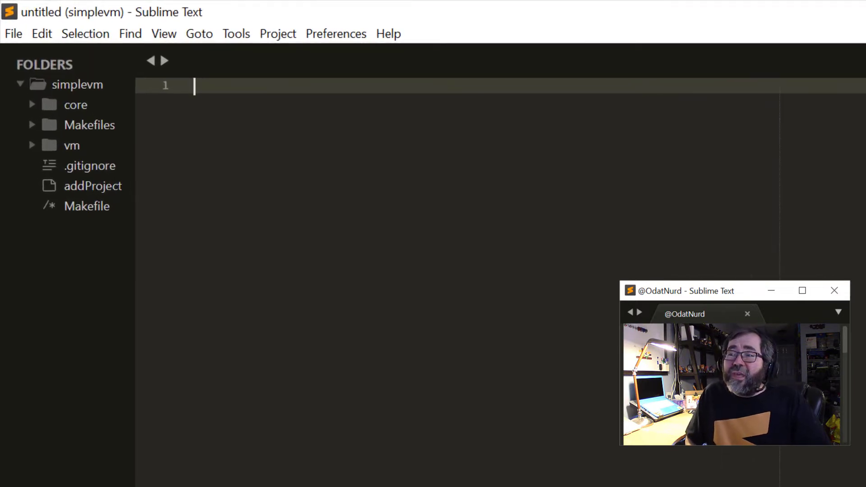
- Show the Find menu's search commands, including Find Results and Find in Files
click(130, 34)
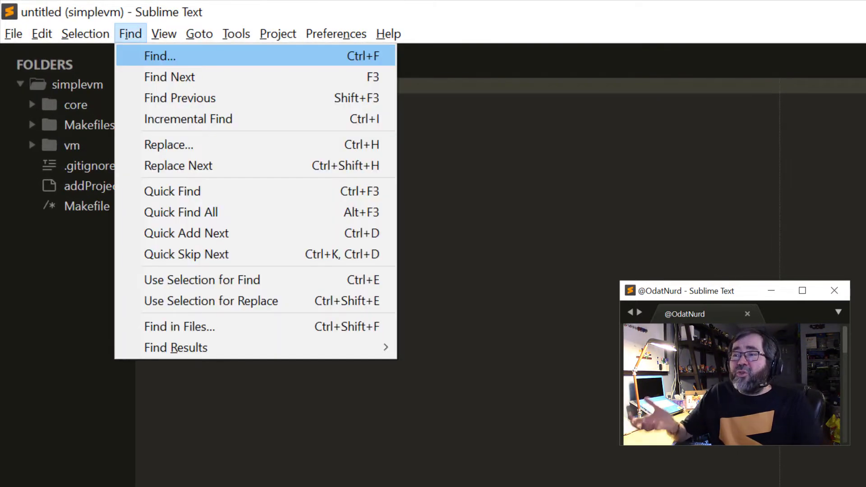
mouse_move(175, 347)
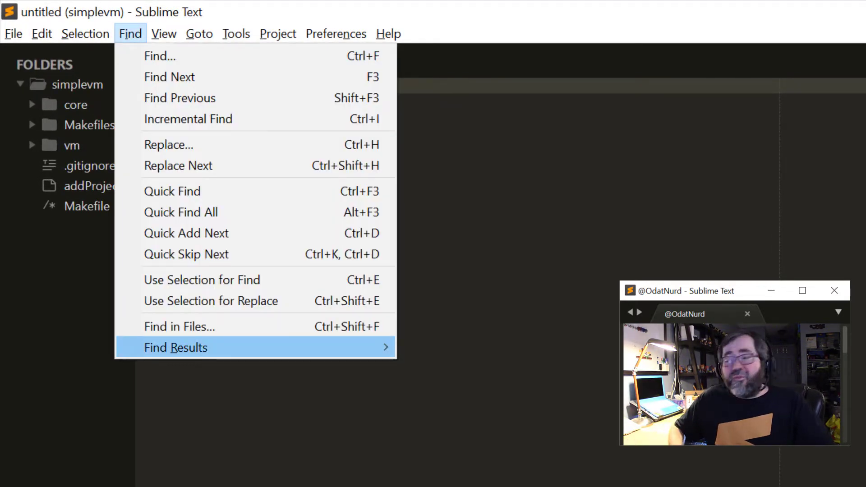
mouse_move(179, 327)
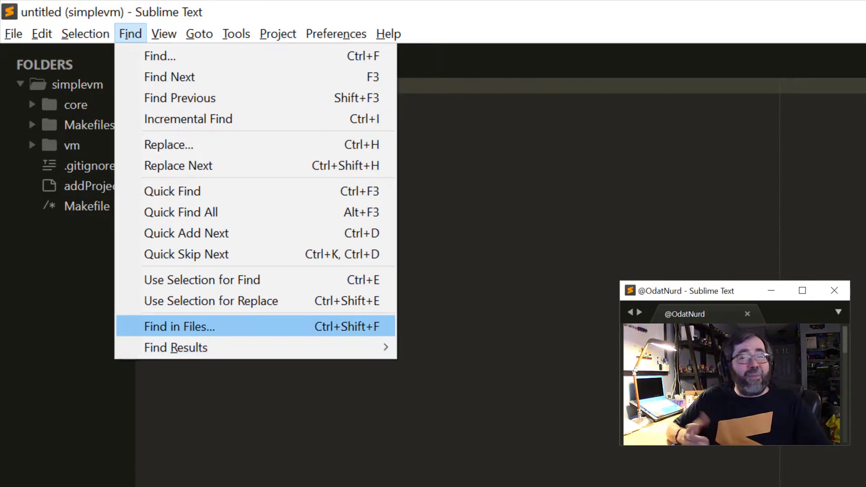
- Run Find in Files for VMContext across the open simplevm folders
click(179, 327)
text(VMContext)
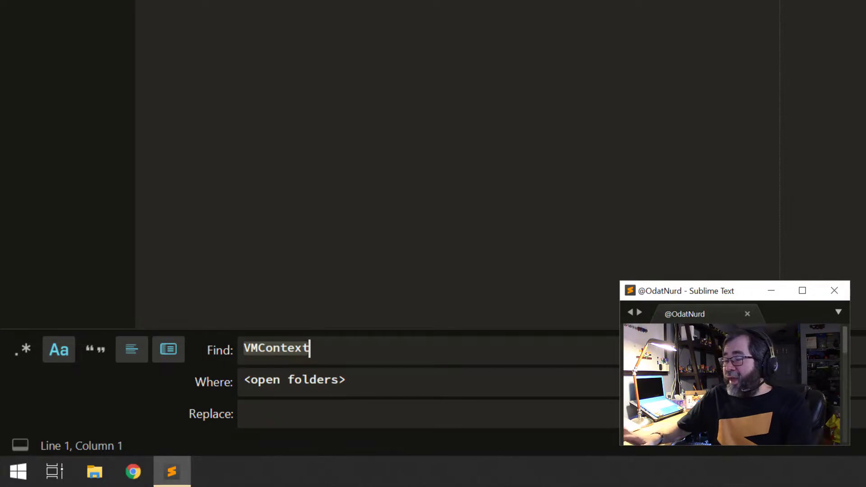
key(enter)
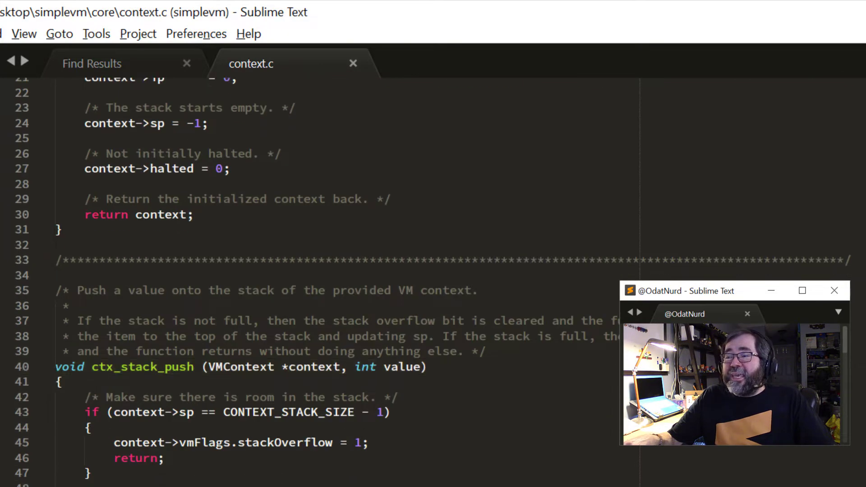
- Scroll through the VMContext Find Results and move between the open file tabs
scroll(down, 3)
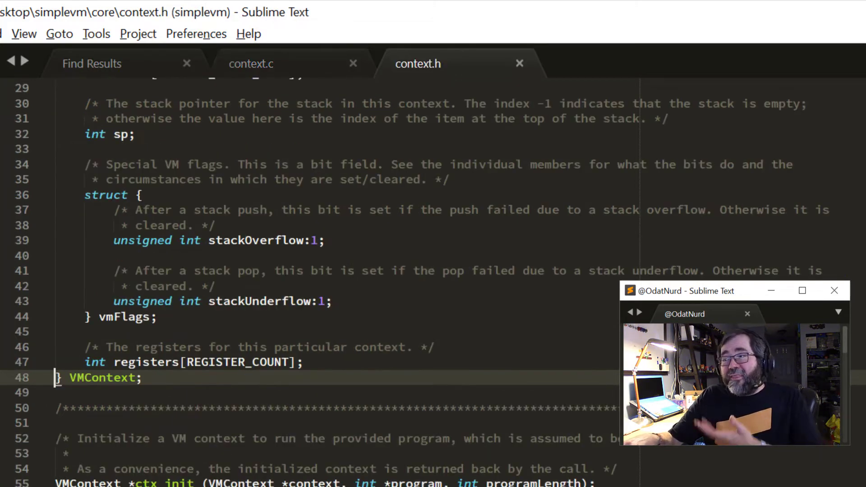
scroll(down, 3)
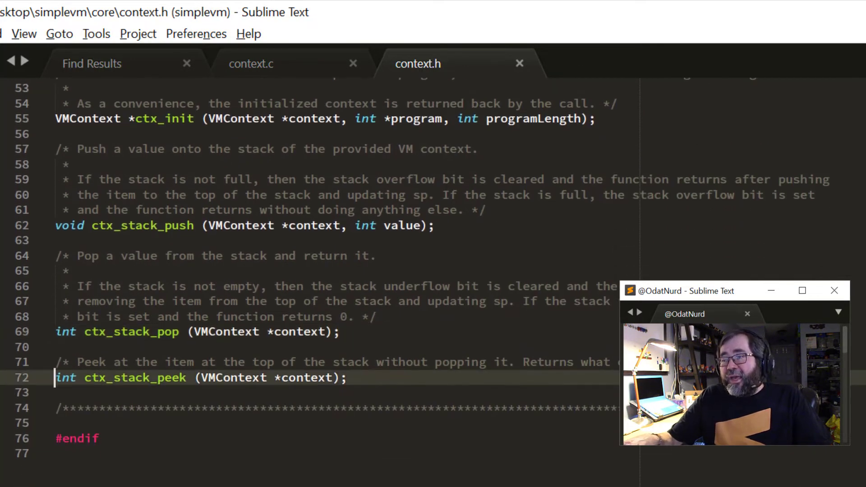
click(573, 64)
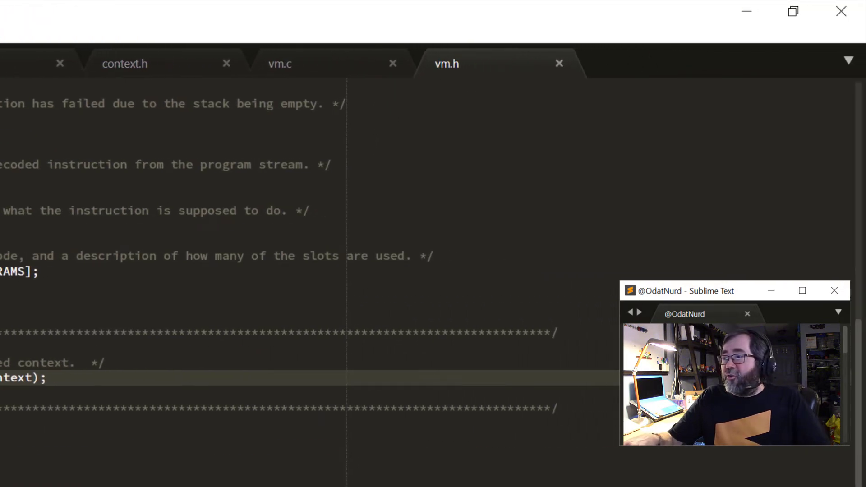
click(617, 64)
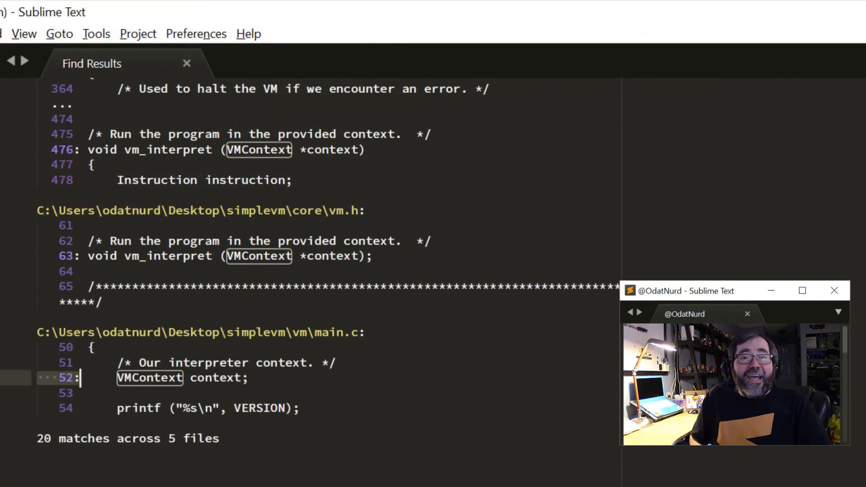
- Open every Find Results file with the plugin's Ctrl+Shift+P binding, then close main.c
key(ctrl+shift+p)
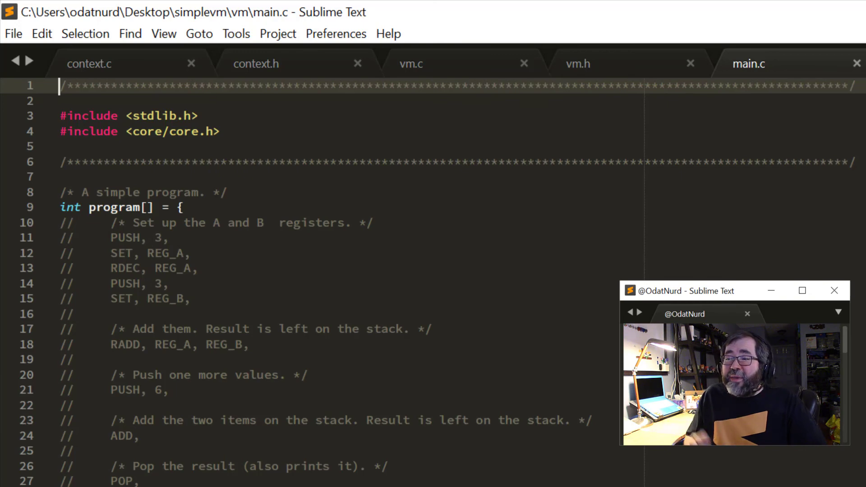
click(577, 64)
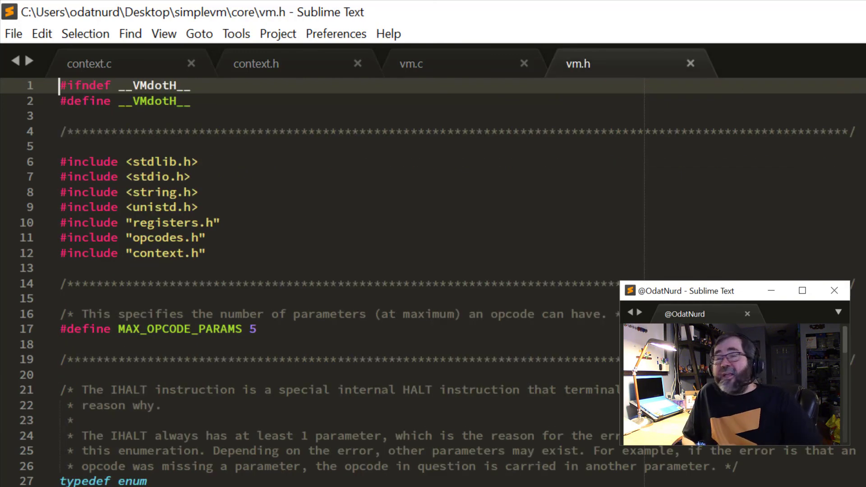